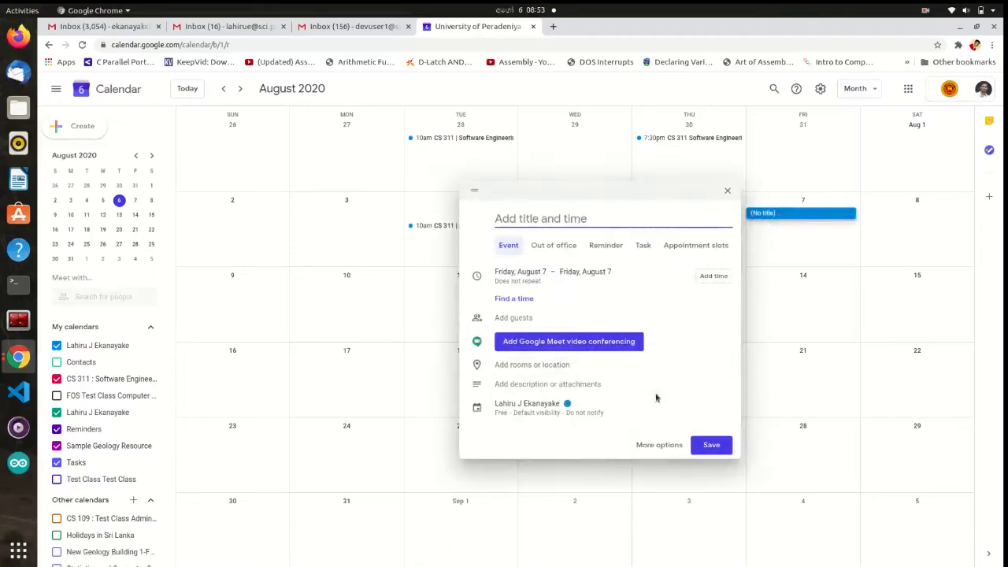
In the full event editor, title the event 'Test Event' and describe it as 'Test Event Details'.
{"action": "left_click", "coordinate": [659, 444]}
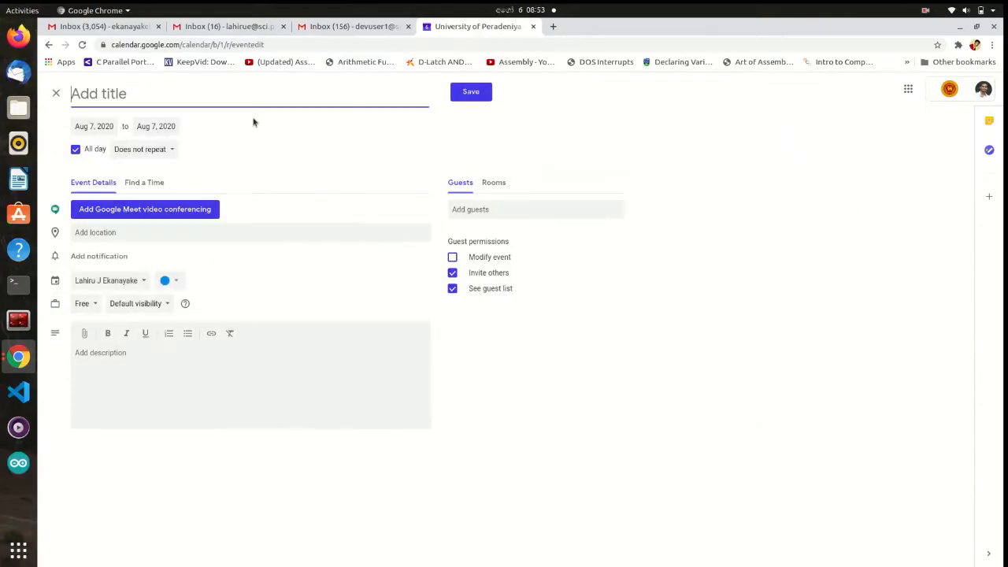
{"action": "type", "text": "Test Event"}
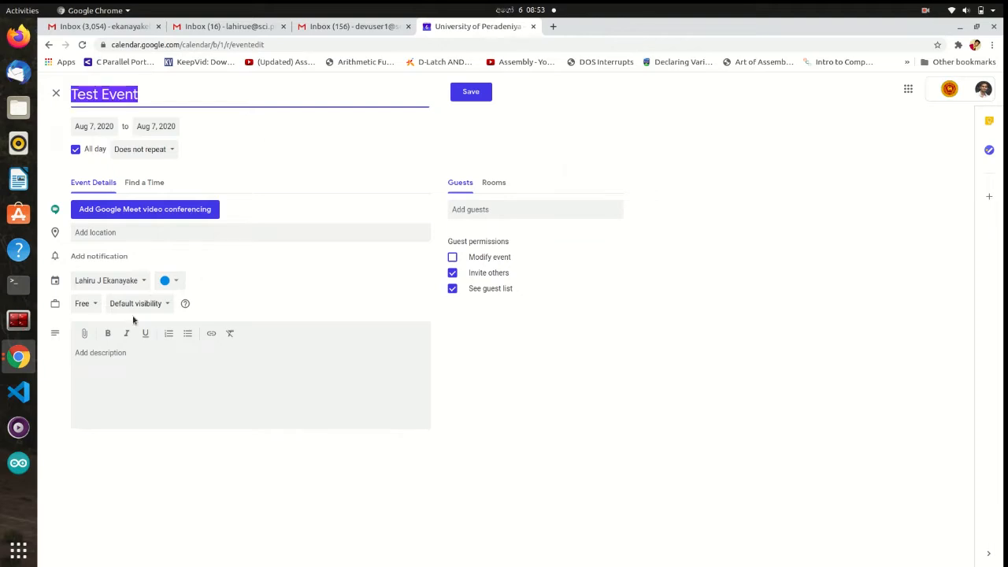
{"action": "left_click", "coordinate": [100, 352]}
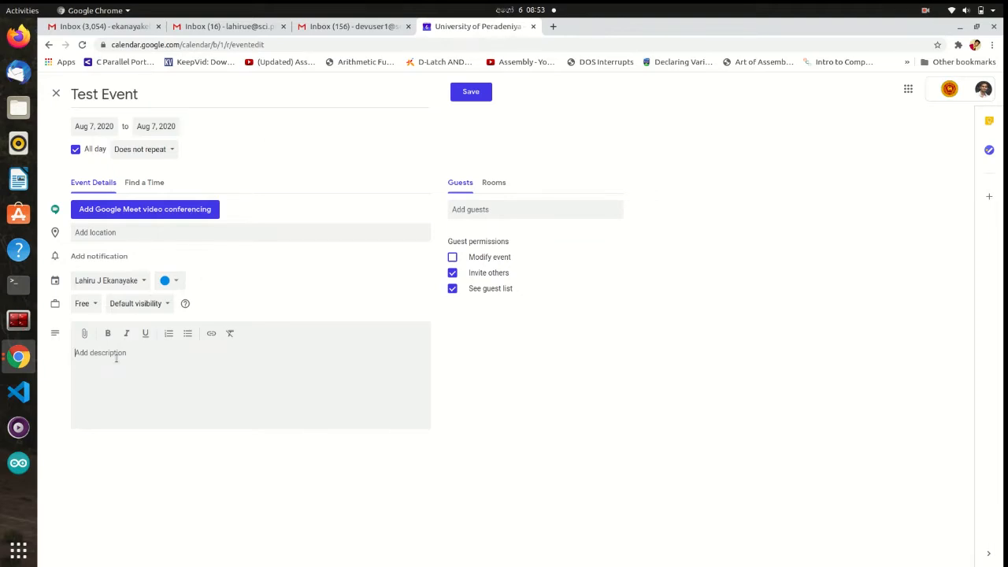
{"action": "type", "text": "Test Event Details"}
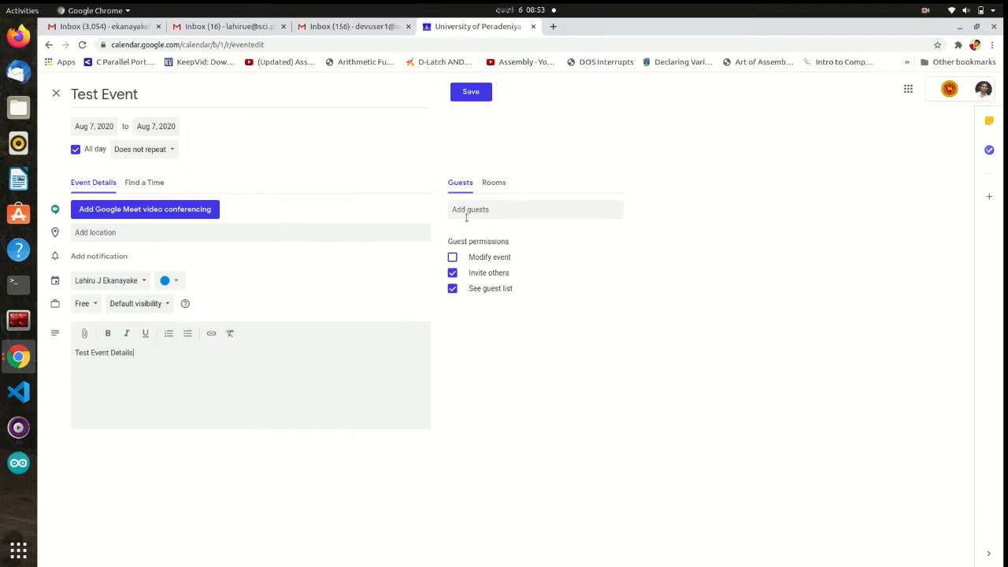
{"action": "mouse_move", "coordinate": [163, 189]}
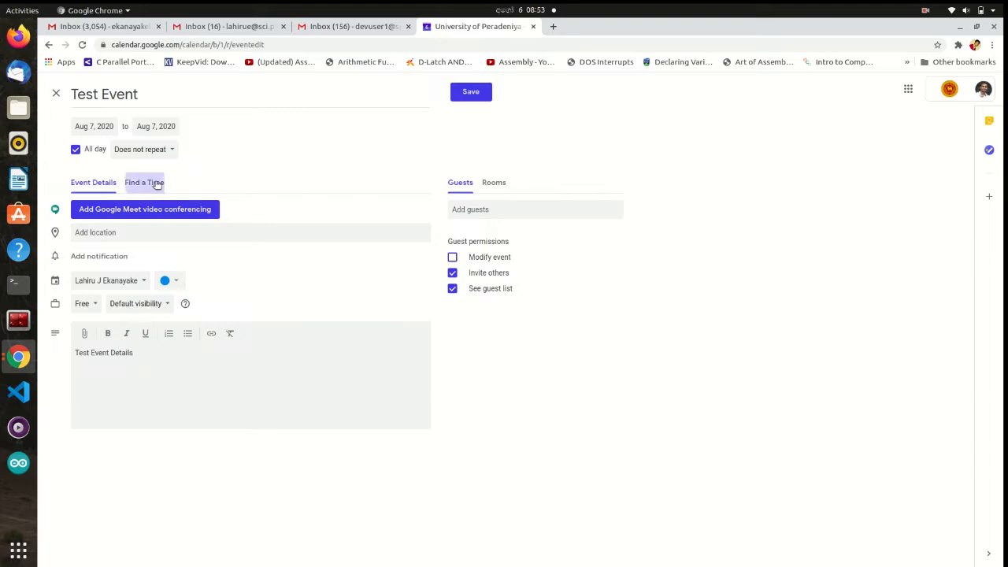
In Find a Time, add User1 Development (devuser) as a guest.
{"action": "left_click", "coordinate": [144, 182]}
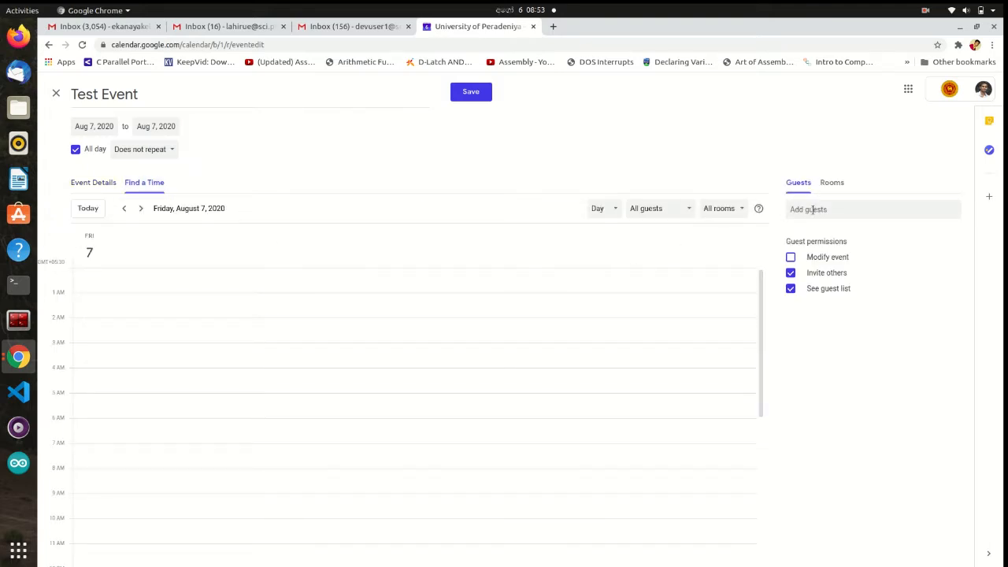
{"action": "type", "text": "devuser"}
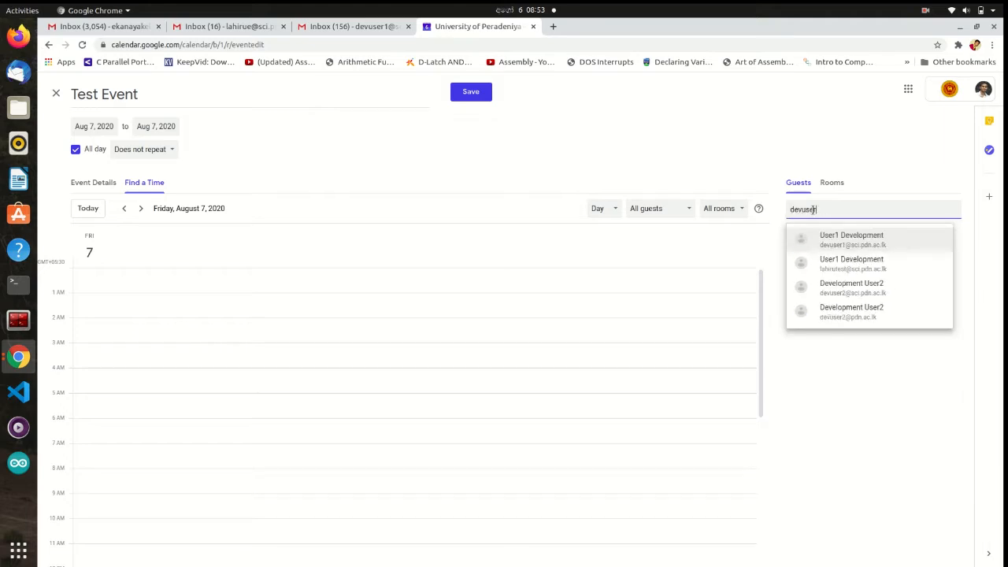
{"action": "left_click", "coordinate": [851, 239]}
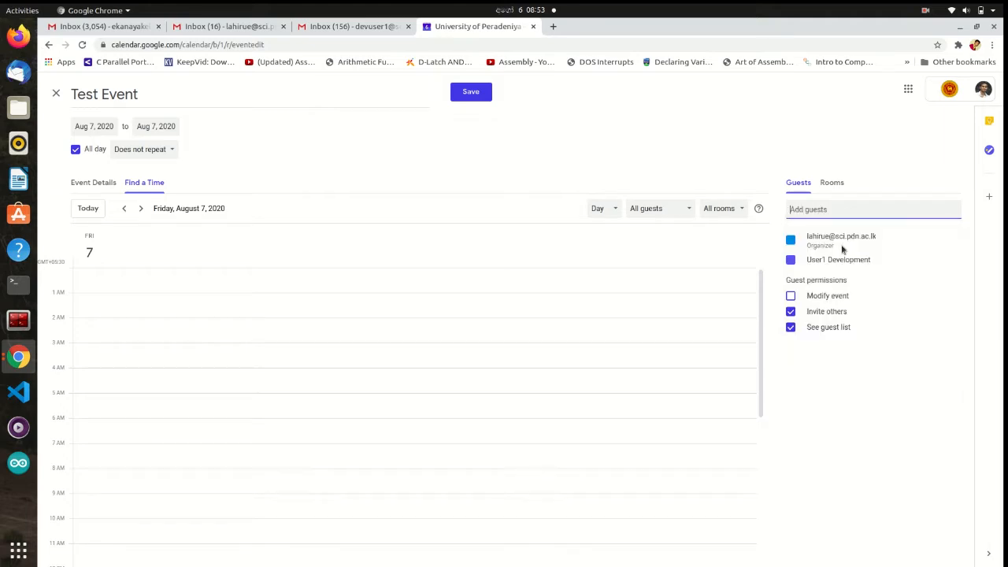
Add the CS 311 Software Engineering group, expand its members, then remove it.
{"action": "type", "text": "CS 311"}
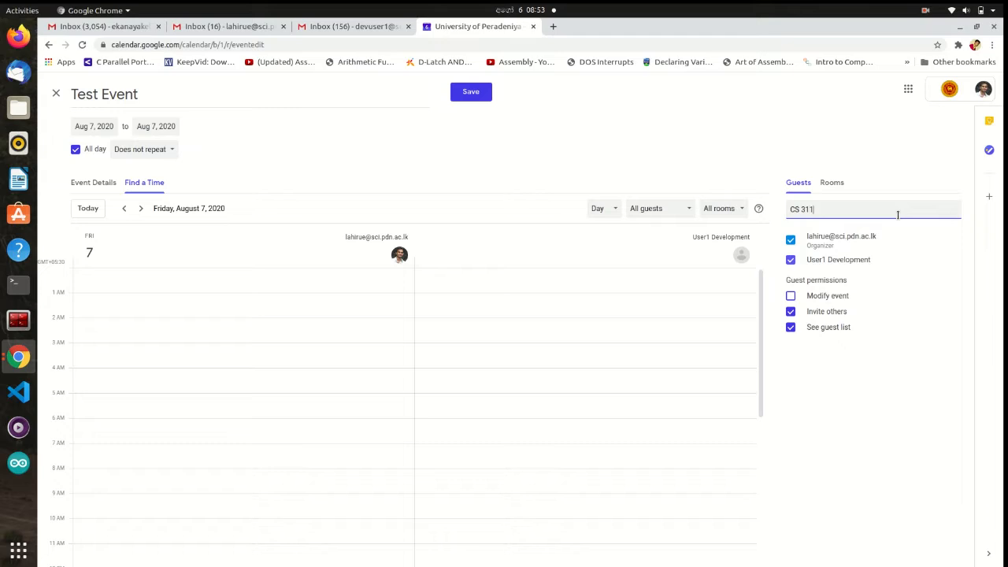
{"action": "type", "text": "CS 311"}
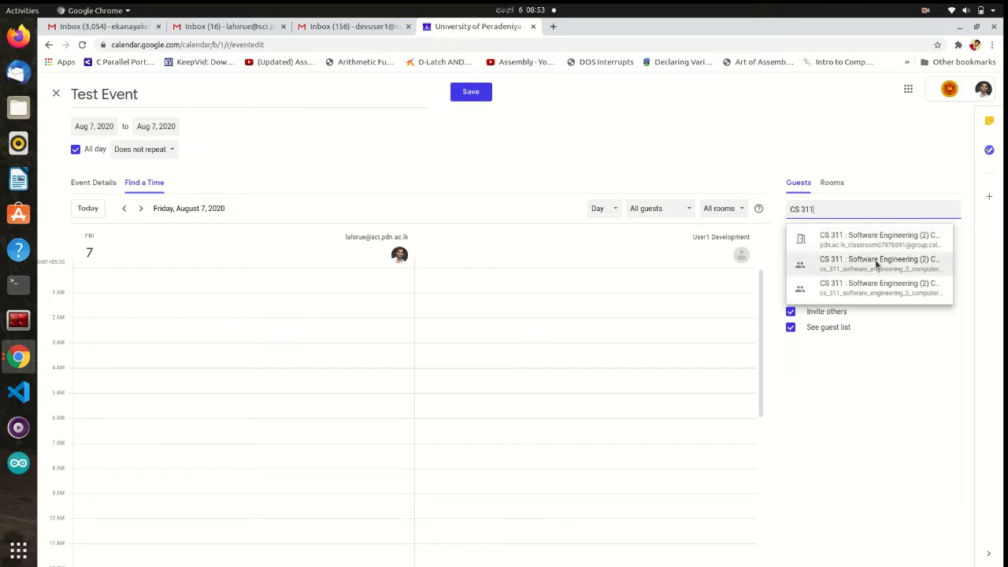
{"action": "left_click", "coordinate": [878, 264]}
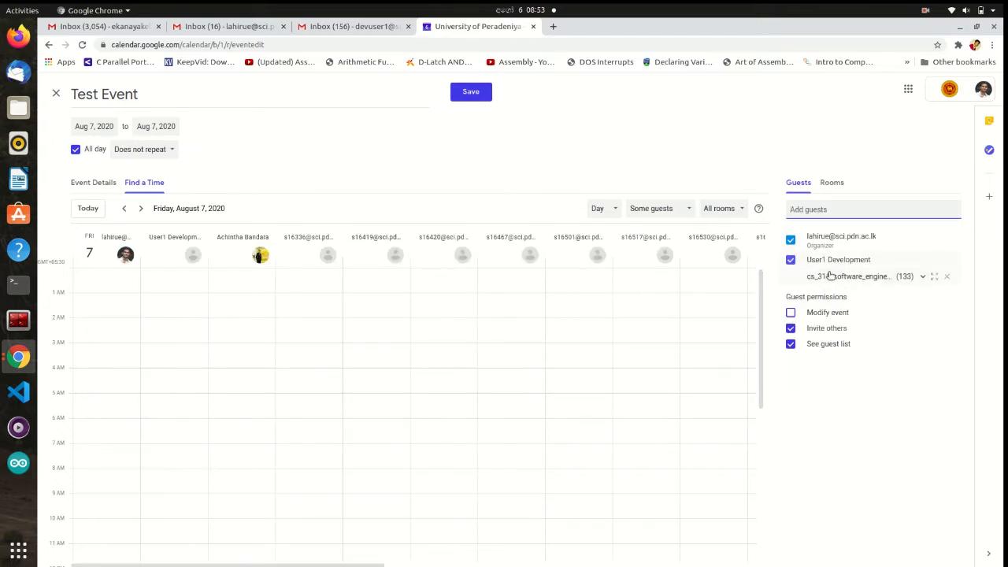
{"action": "left_click", "coordinate": [922, 276]}
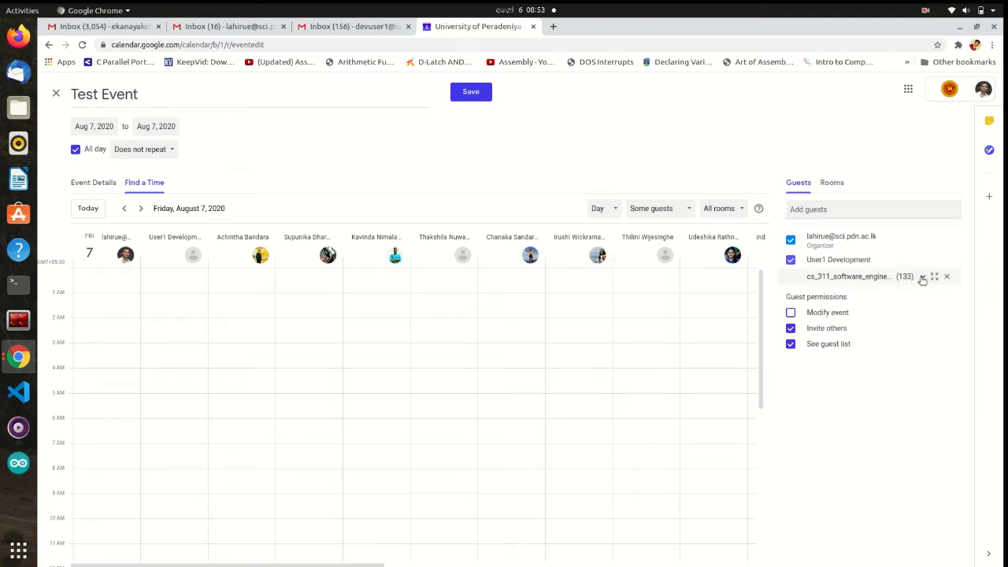
{"action": "left_click", "coordinate": [922, 276]}
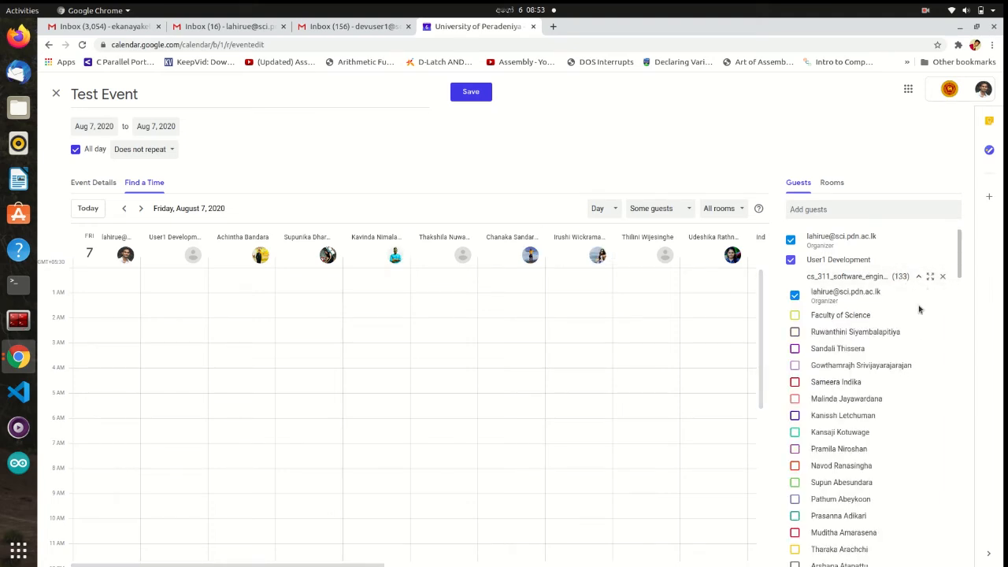
{"action": "left_click", "coordinate": [659, 208]}
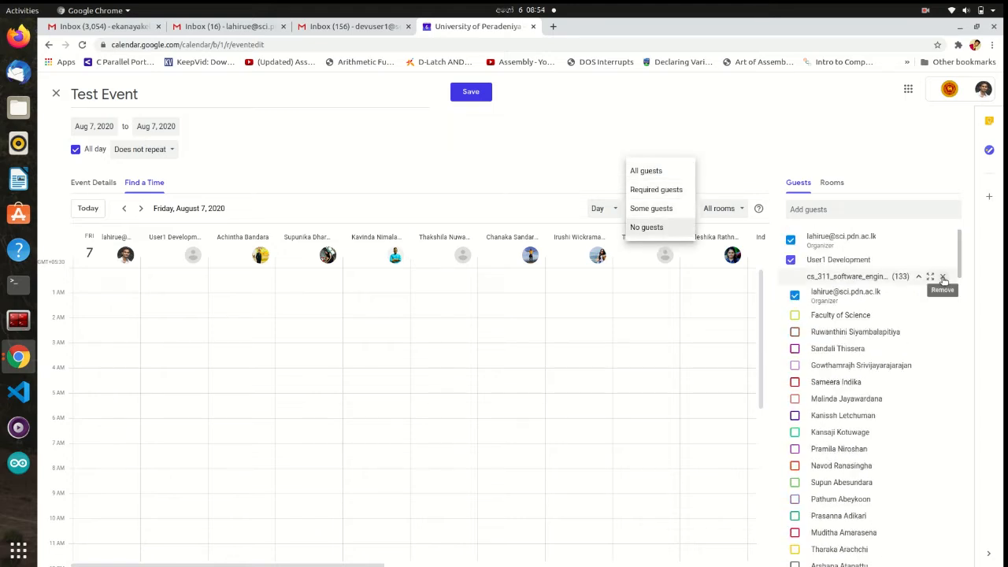
{"action": "left_click", "coordinate": [943, 276]}
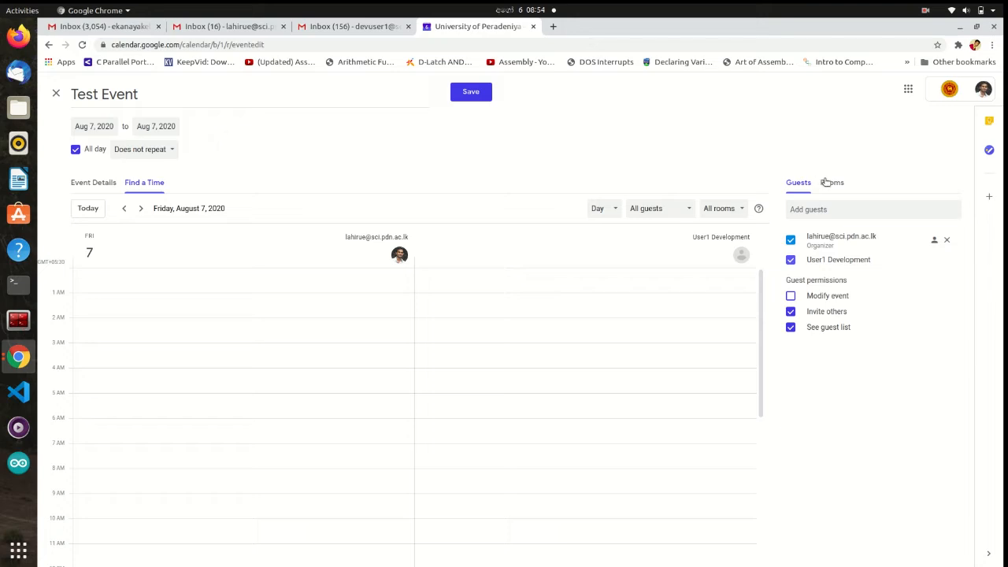
From Rooms, add the Statistics and Computer Science F1-103 Conference Room.
{"action": "left_click", "coordinate": [832, 182]}
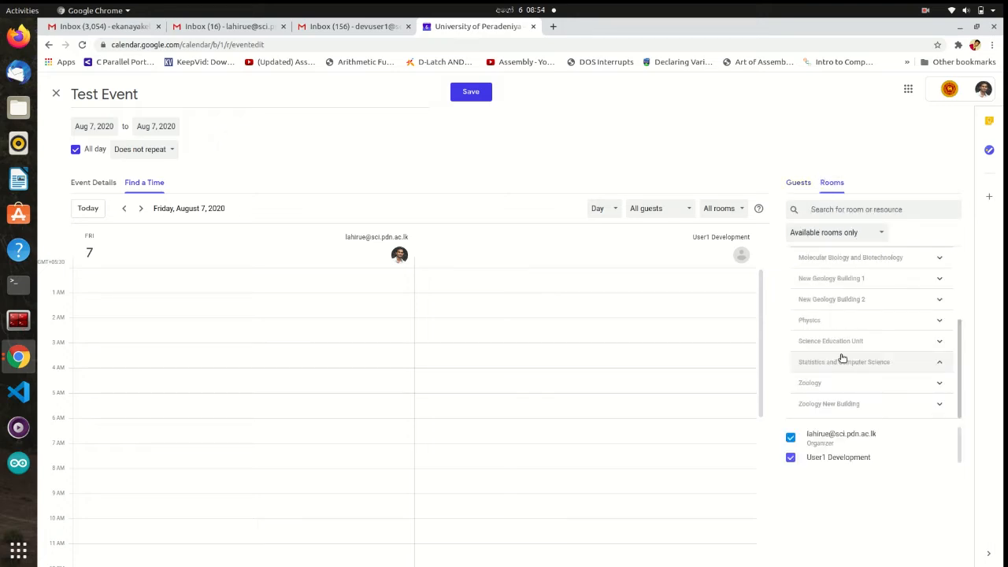
{"action": "left_click", "coordinate": [843, 362]}
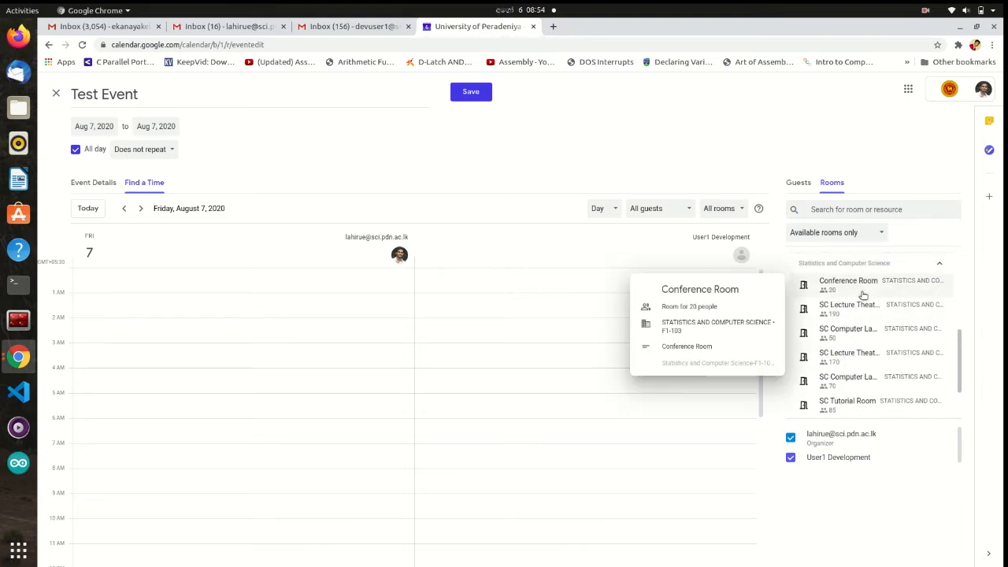
{"action": "mouse_move", "coordinate": [849, 305]}
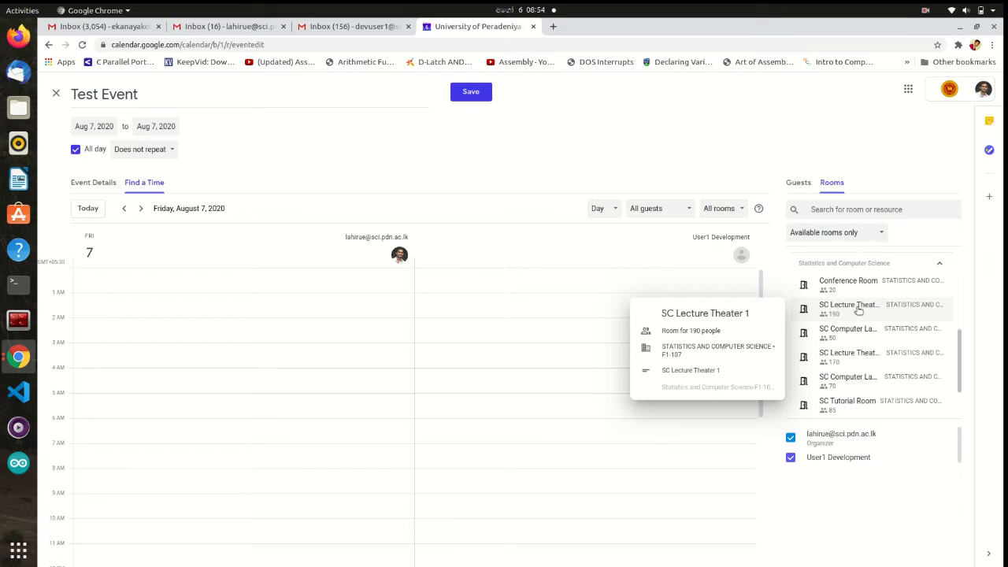
{"action": "mouse_move", "coordinate": [848, 280]}
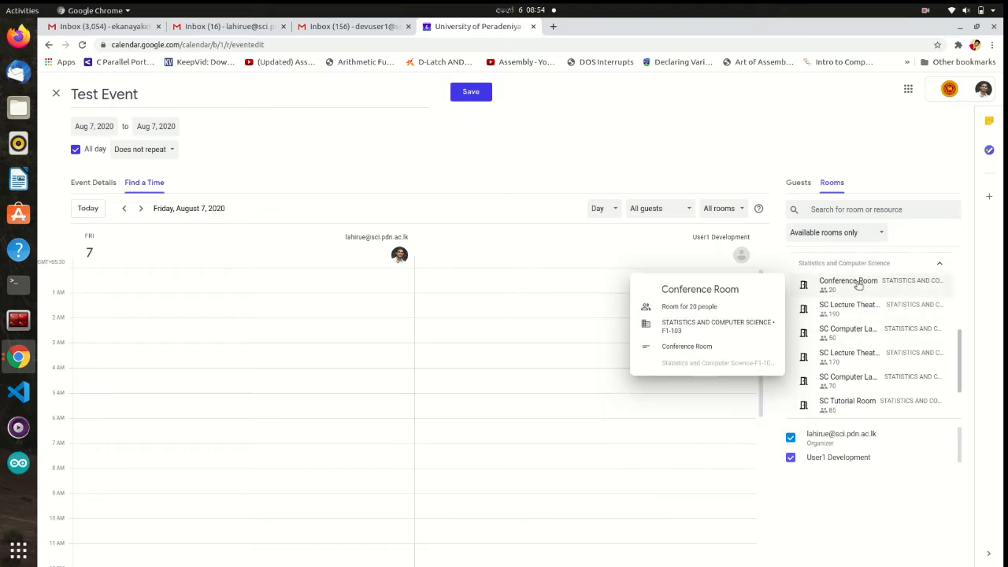
{"action": "left_click", "coordinate": [848, 280]}
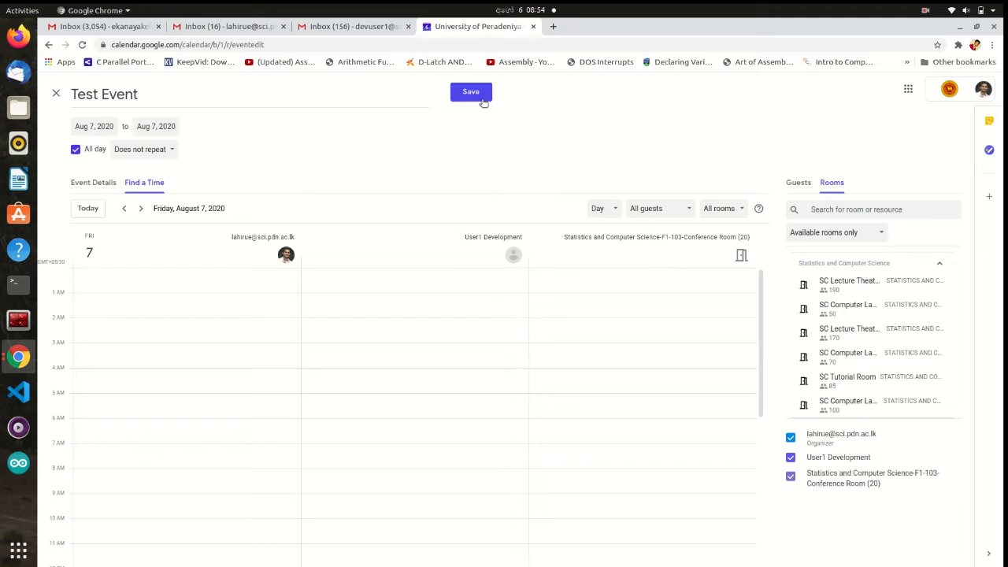
Save Test Event and send the invitation emails to guests.
{"action": "left_click", "coordinate": [470, 91]}
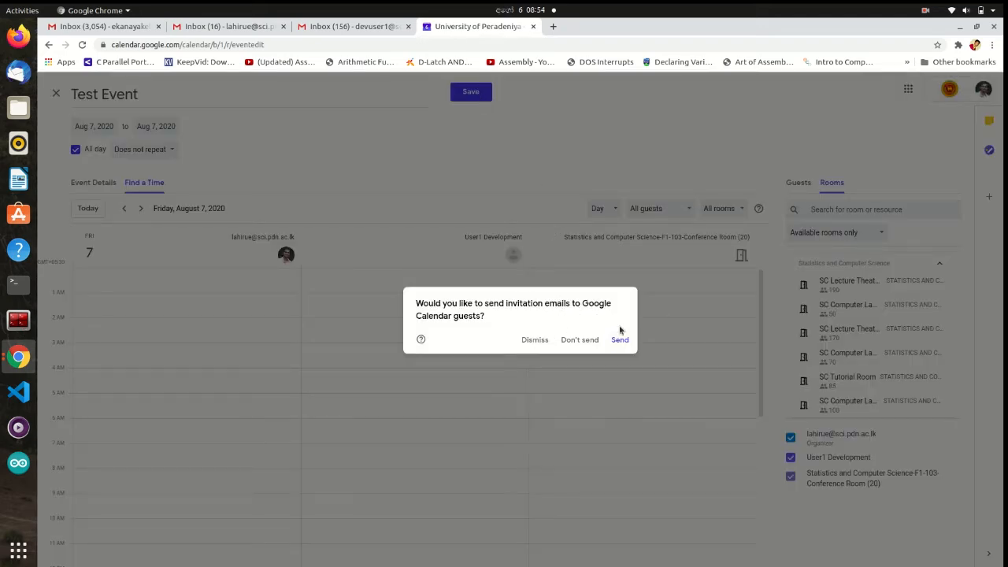
{"action": "left_click", "coordinate": [620, 340]}
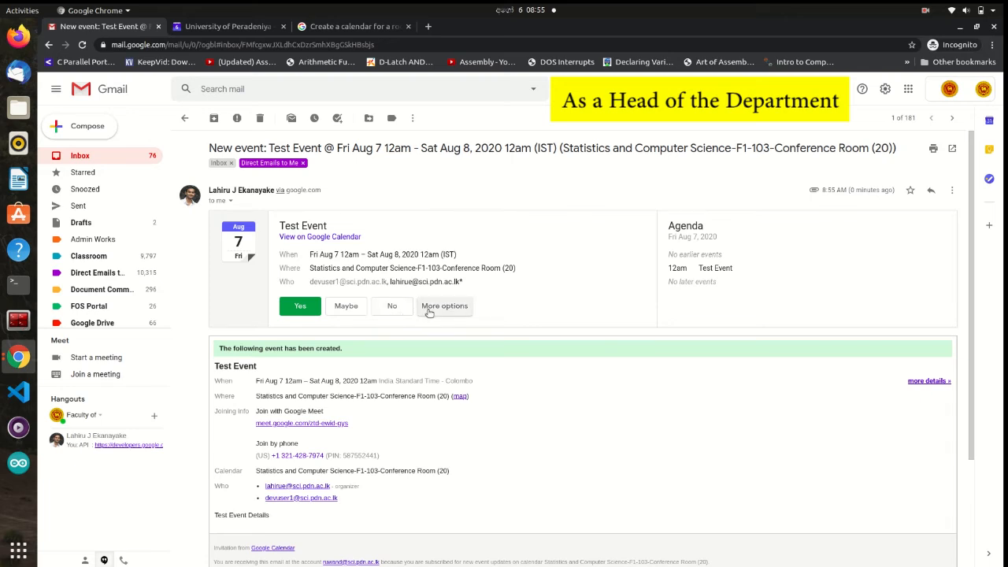
On the New event email, open more response options and choose Add note.
{"action": "left_click", "coordinate": [444, 306]}
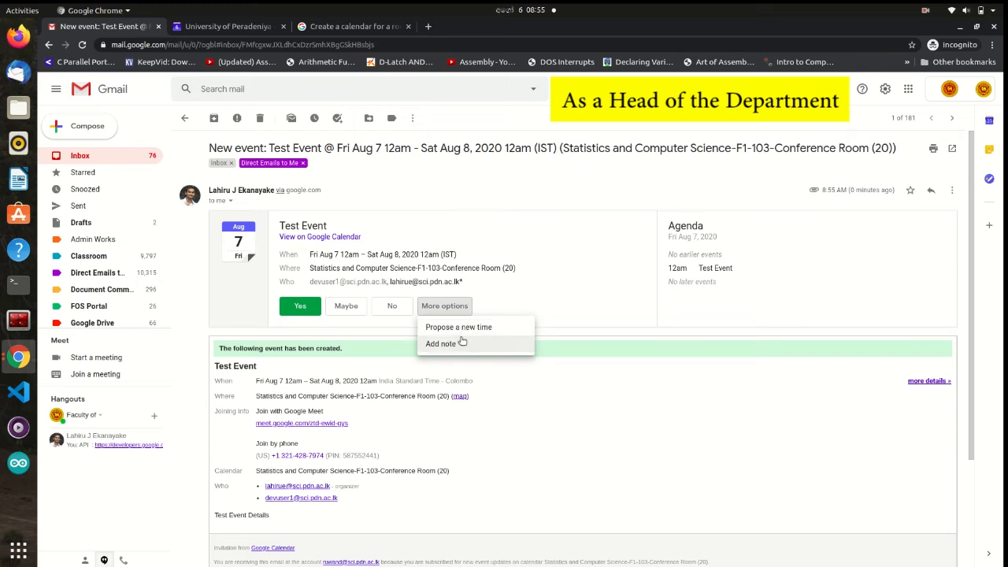
{"action": "left_click", "coordinate": [391, 306]}
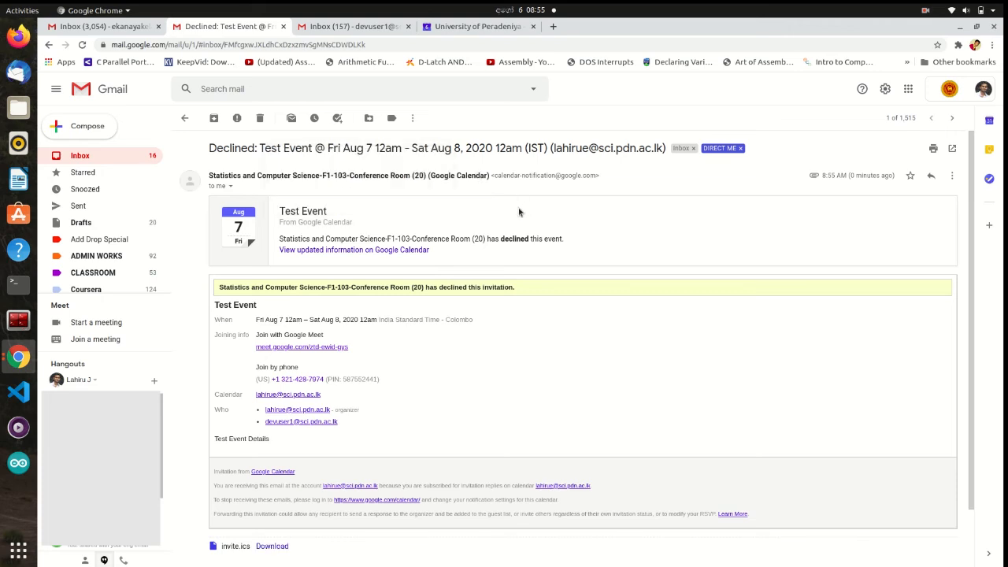
{"action": "mouse_move", "coordinate": [518, 162]}
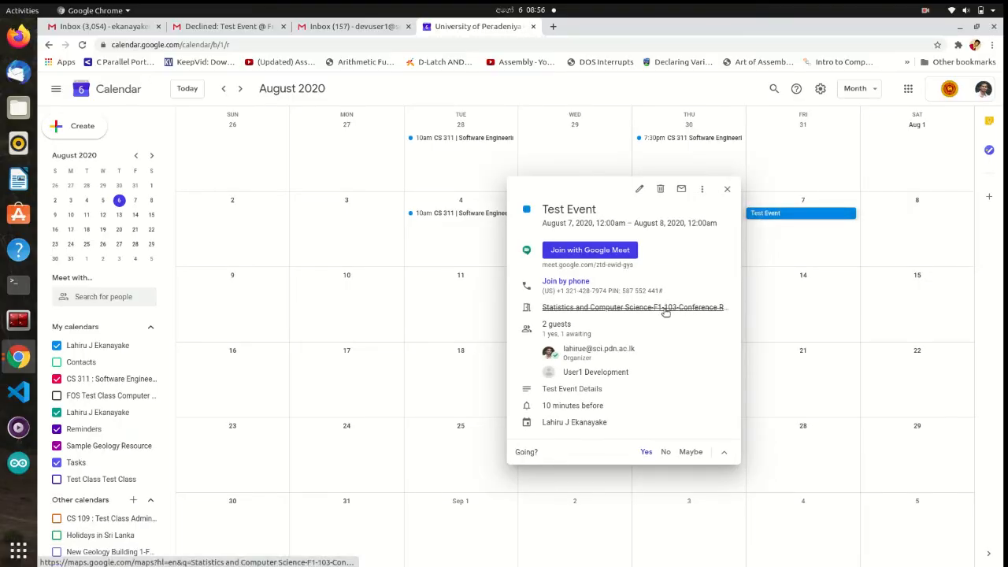
Edit Test Event and remove the declined F1-103 Conference Room from its guests.
{"action": "left_click", "coordinate": [639, 189]}
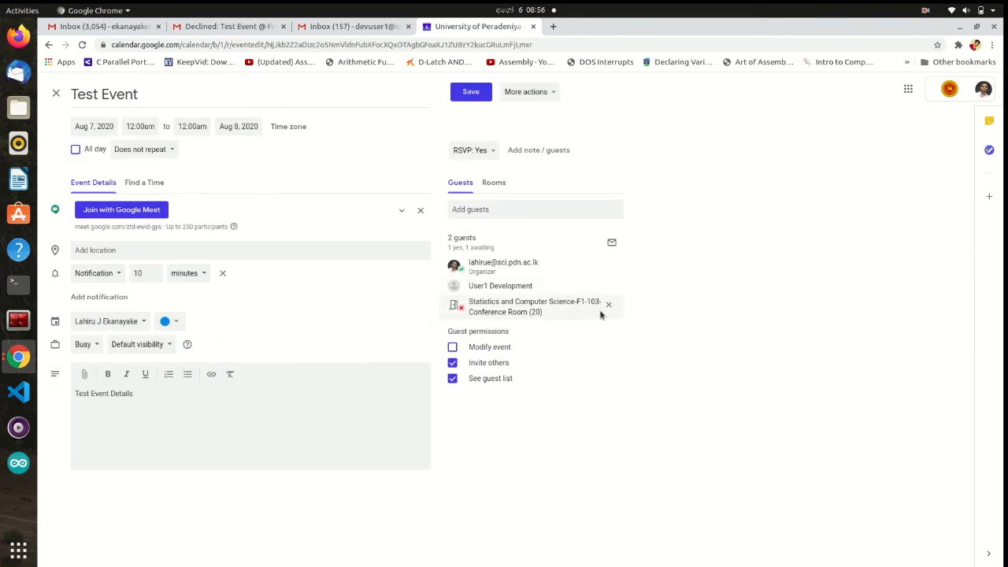
{"action": "mouse_move", "coordinate": [608, 305]}
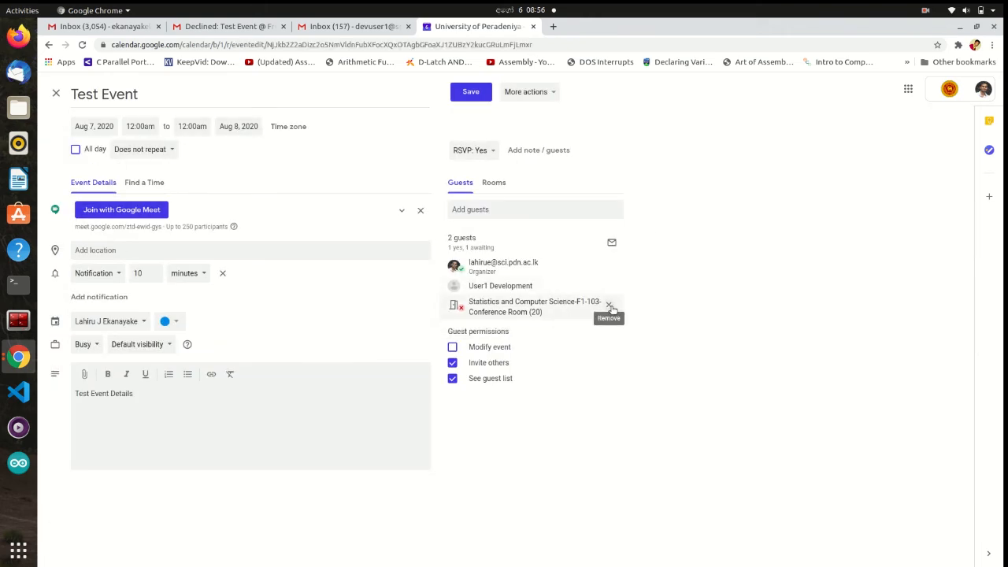
{"action": "left_click", "coordinate": [609, 305]}
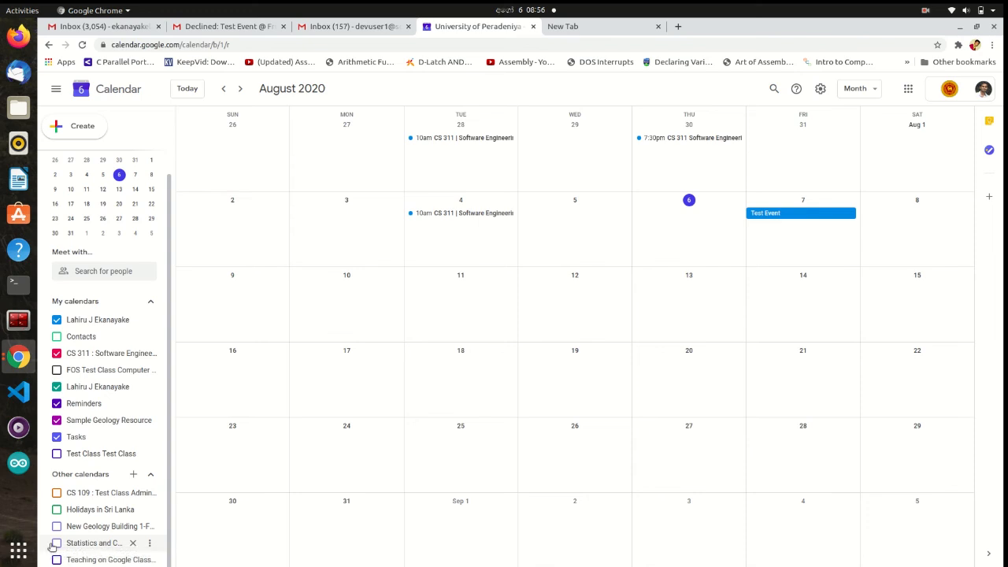
Tick the Statistics and Computer Science Conference Room calendar under Other calendars.
{"action": "left_click", "coordinate": [56, 542]}
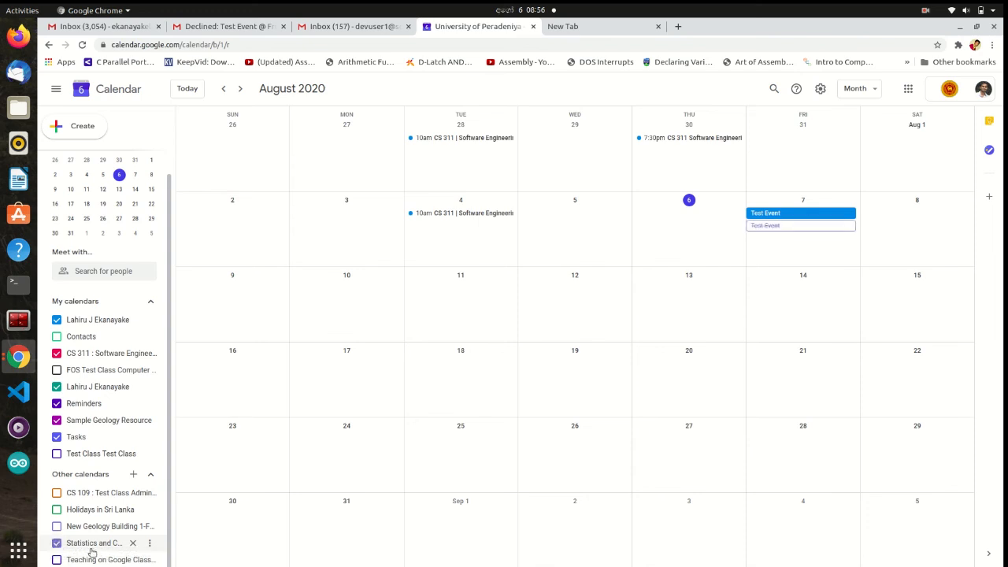
{"action": "mouse_move", "coordinate": [94, 542]}
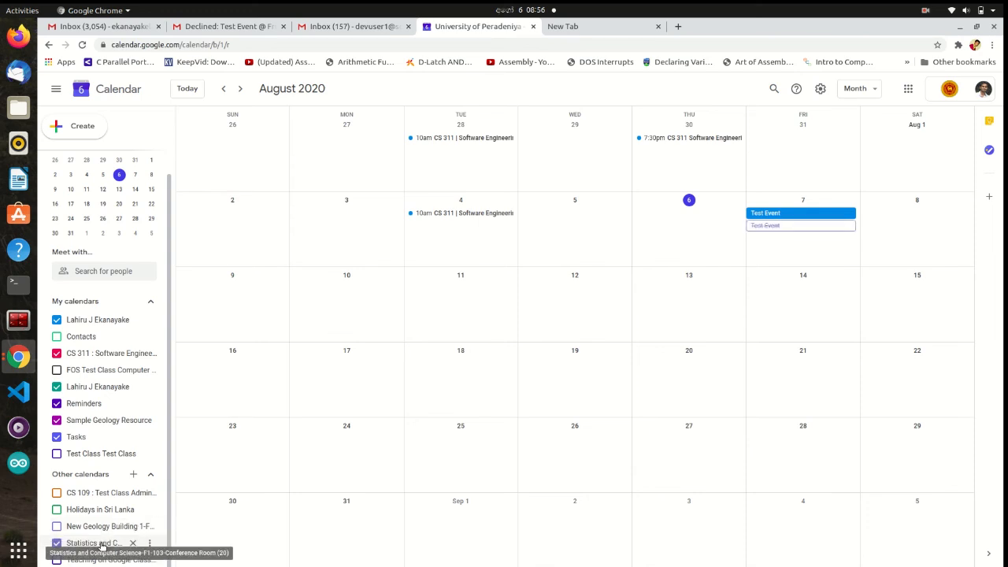
{"action": "left_click", "coordinate": [56, 543]}
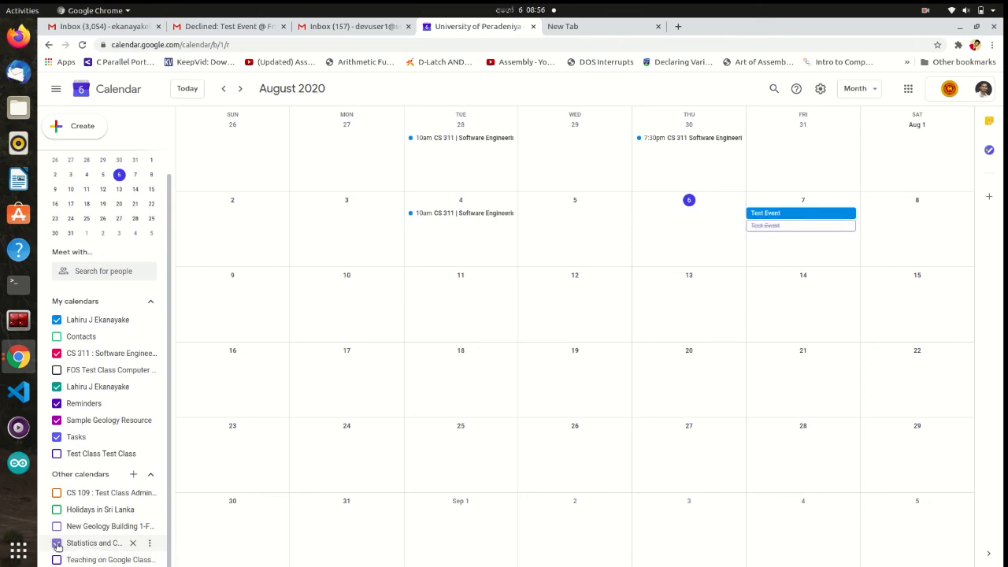